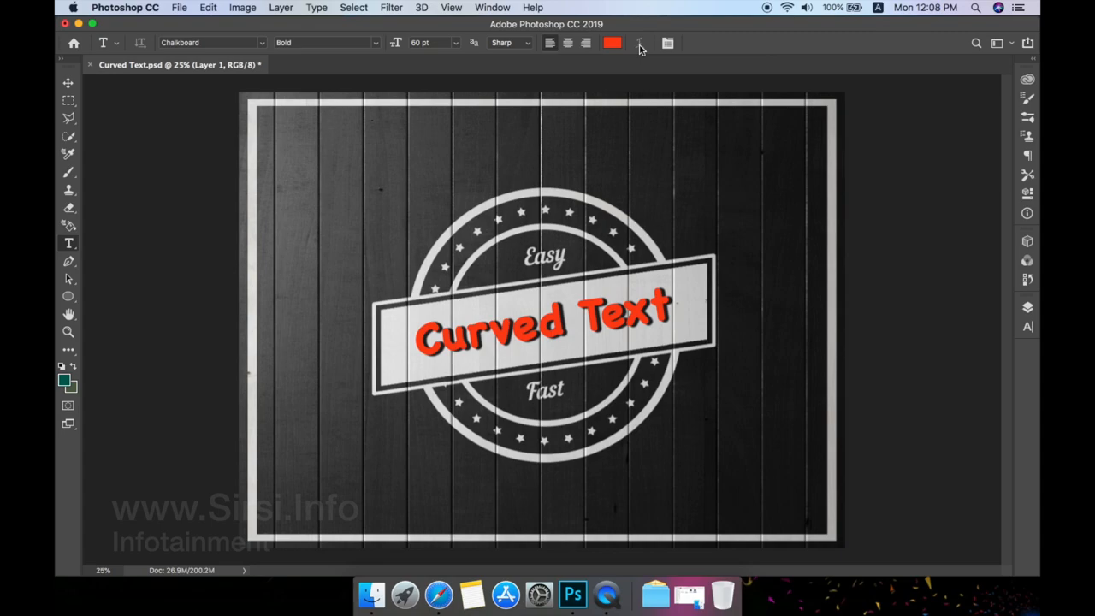
Step: Select the Ellipse Tool from the toolbar's shape tool group
click(59, 83)
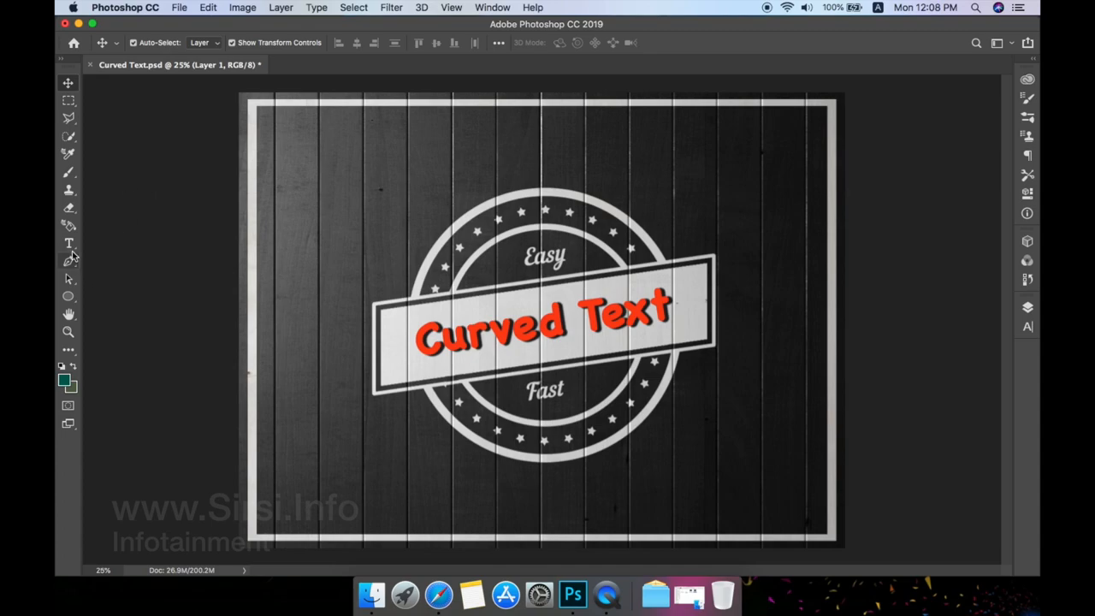
click(67, 243)
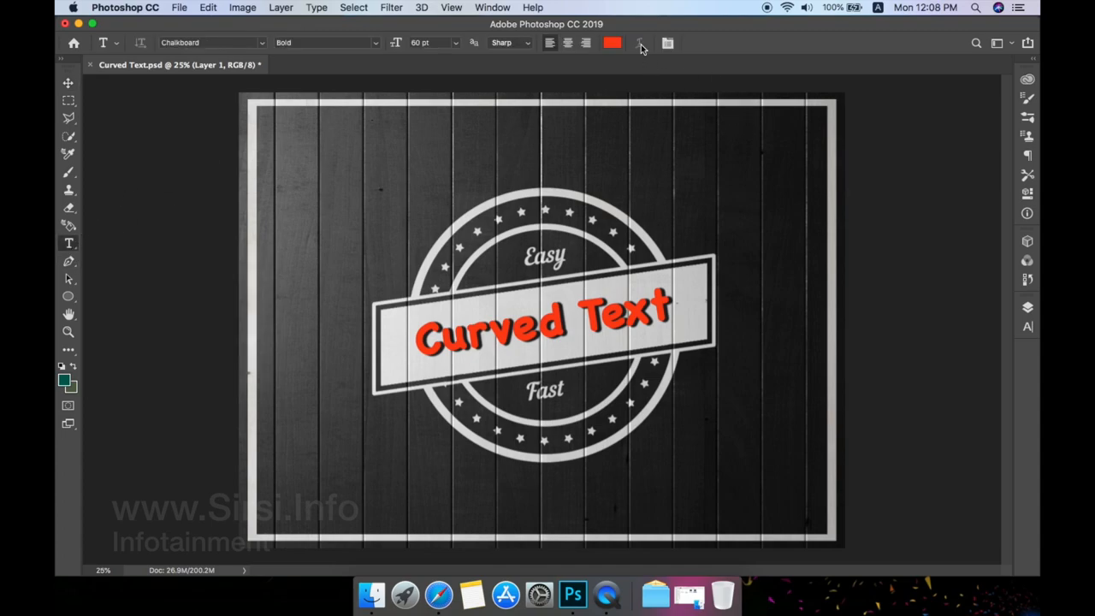
mouse_move(638, 45)
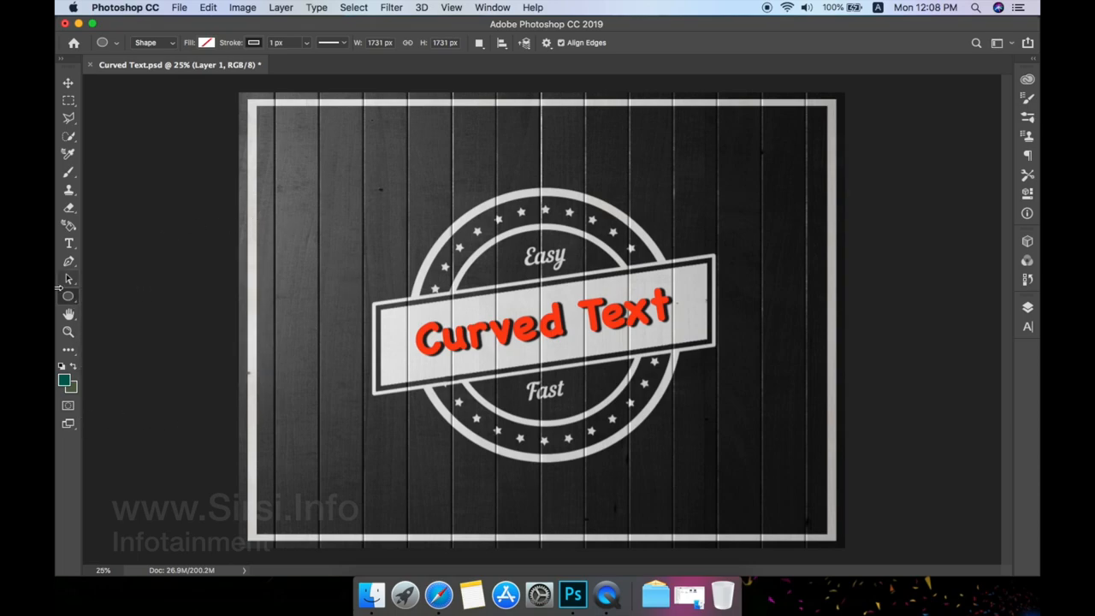
Step: Draw the Ellipse 1 circle around the badge emblem with the Ellipse Tool
click(67, 295)
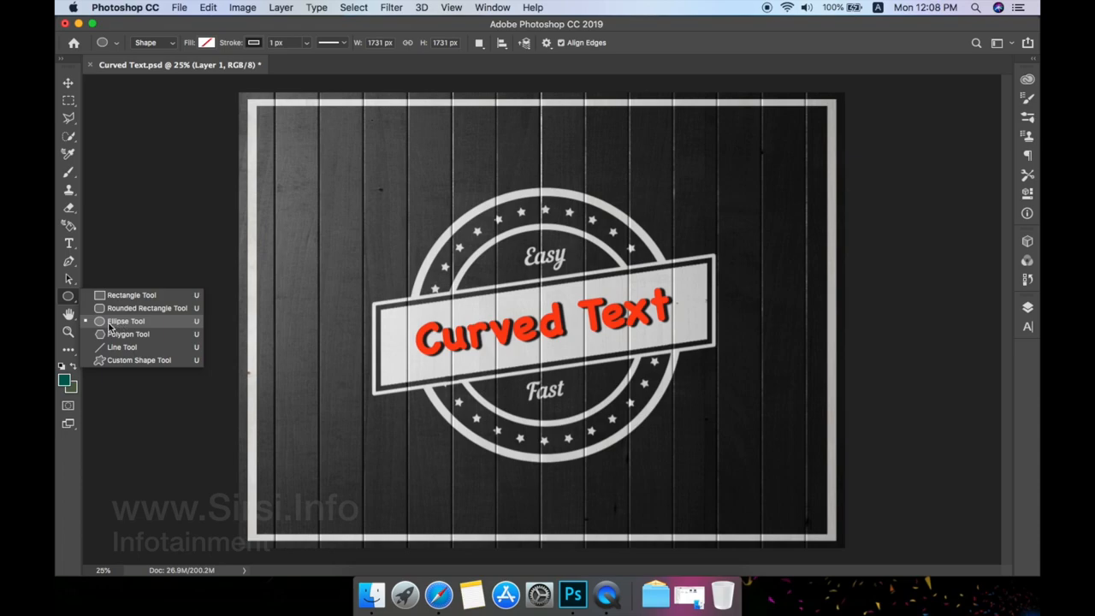
click(122, 321)
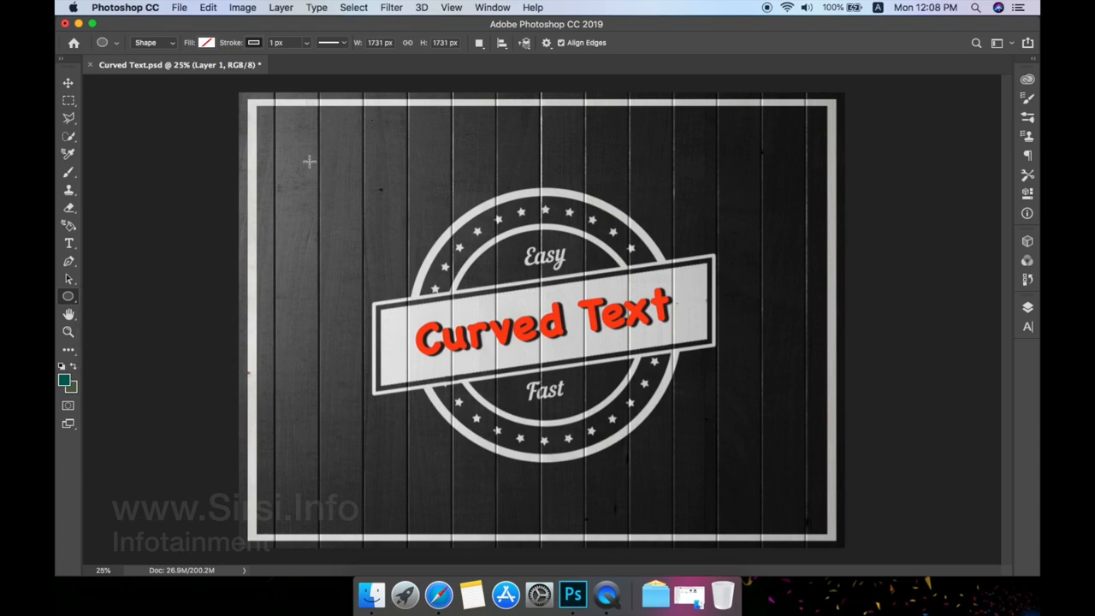
mouse_move(363, 272)
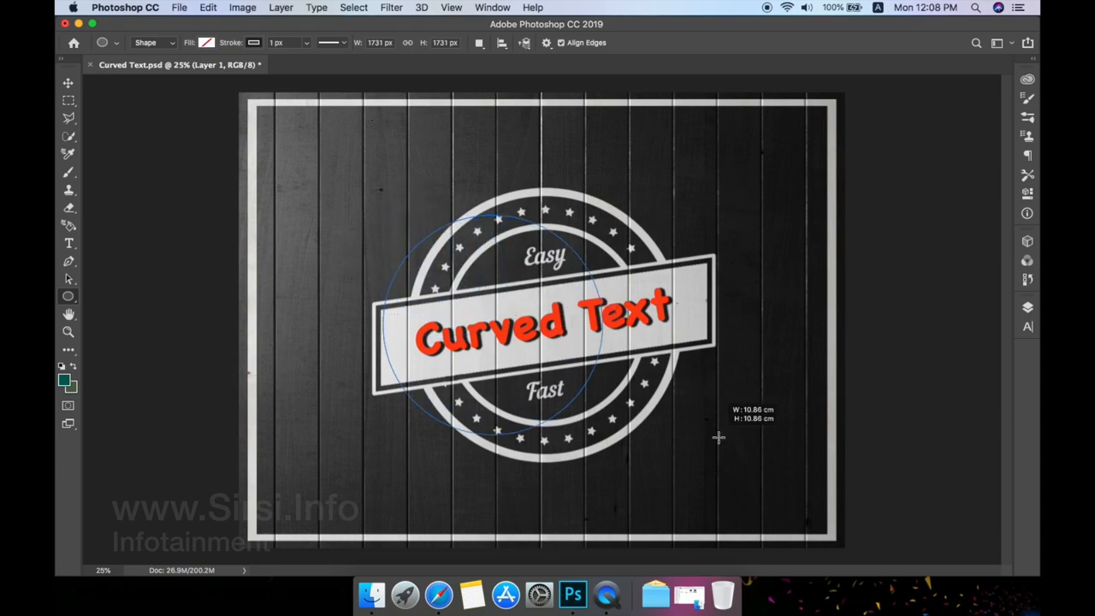
drag(718, 438, 792, 493)
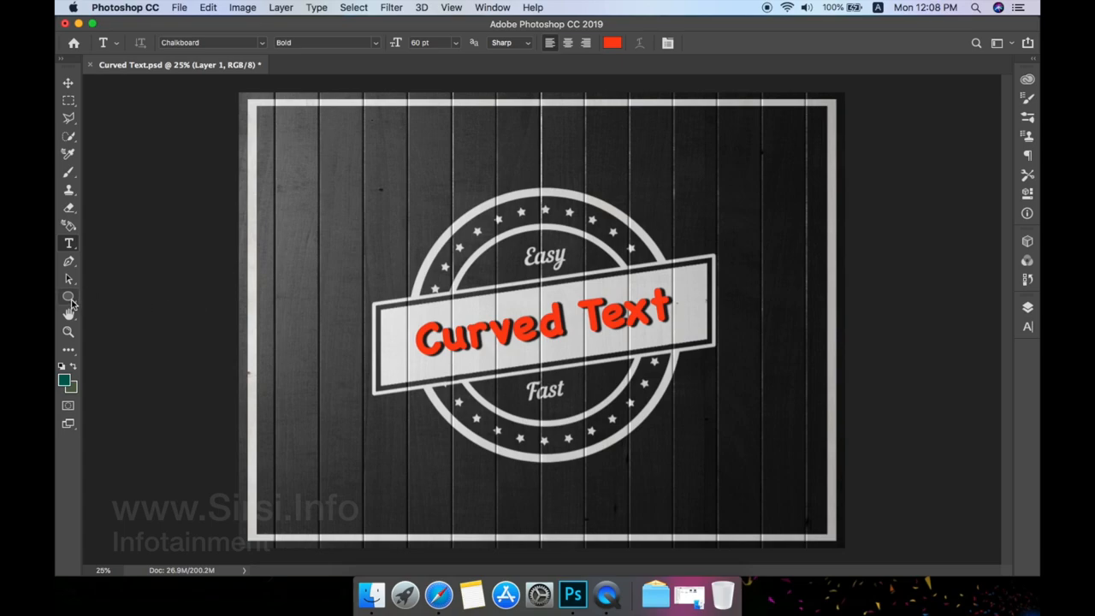
click(69, 297)
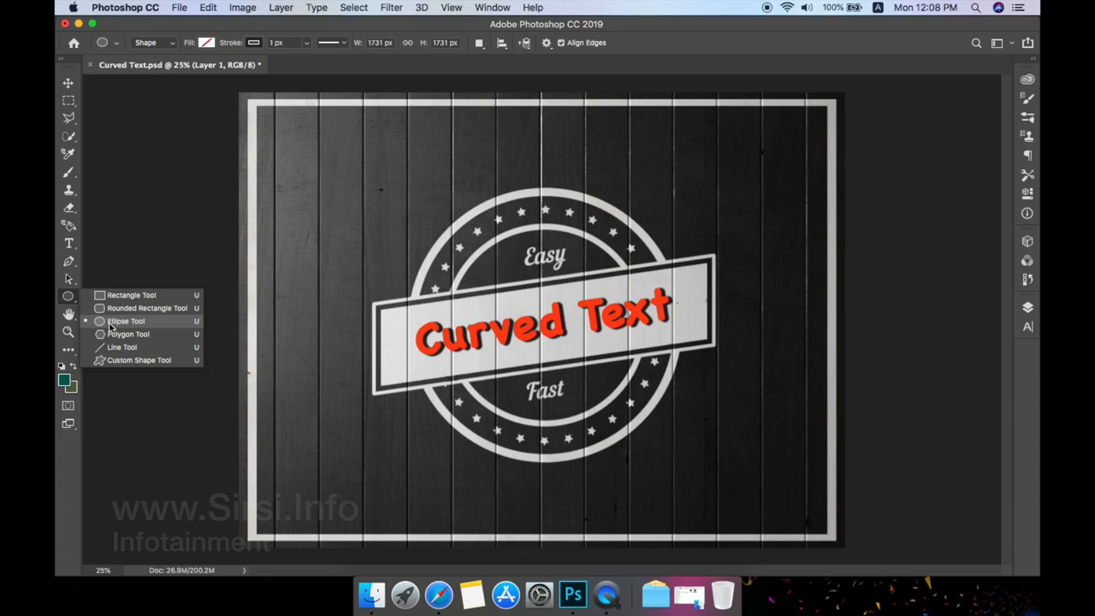
mouse_move(137, 339)
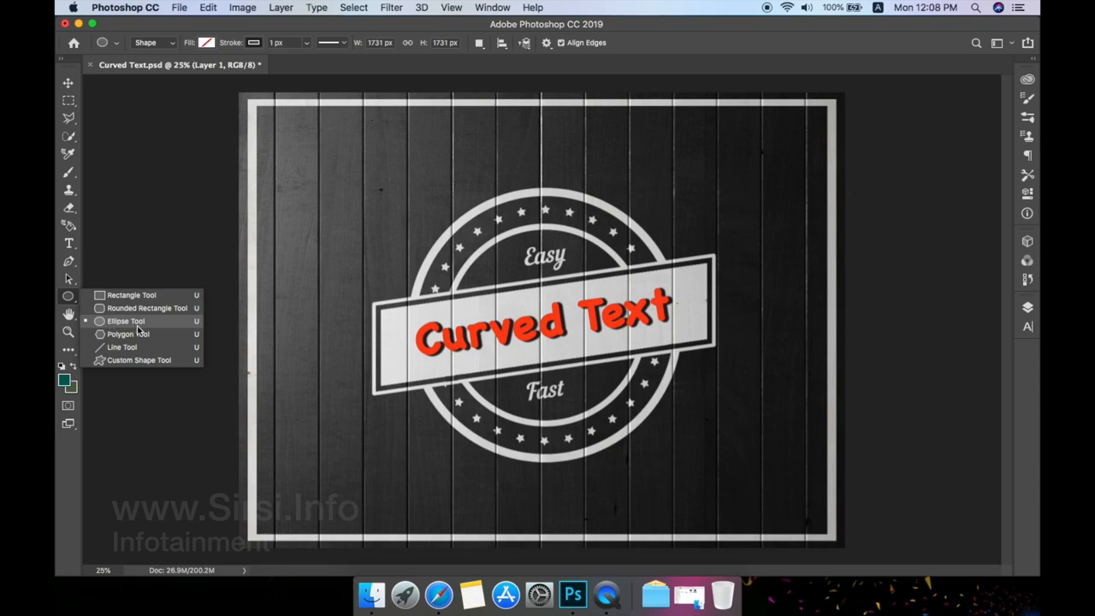
click(125, 321)
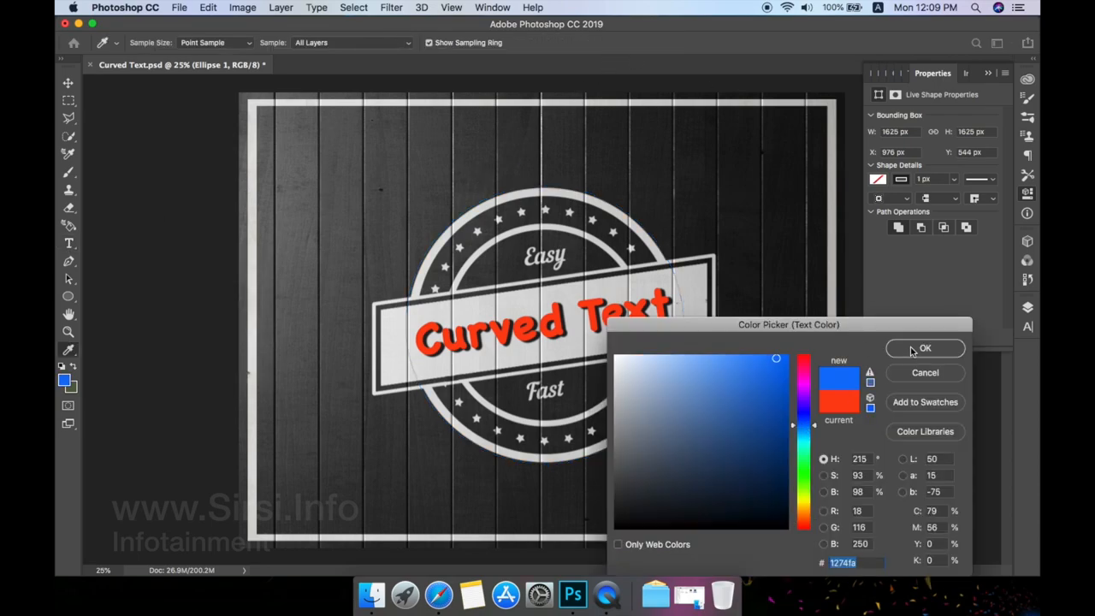
Step: Confirm blue in the Color Picker as the text colour
click(924, 348)
text(Test)
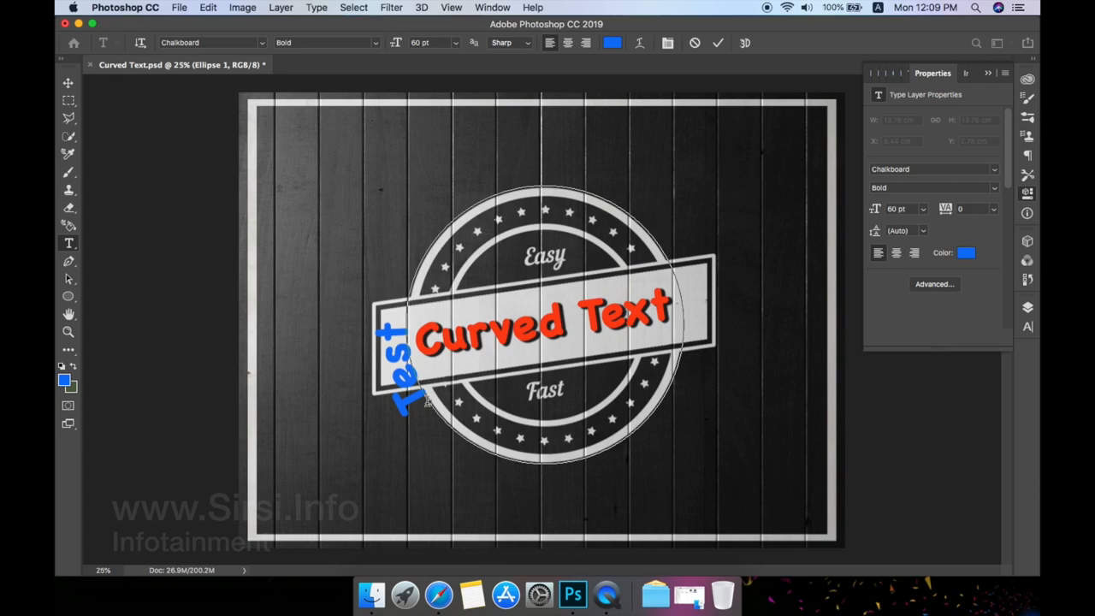
Step: Type 'Curved Text' along the circle path in blue
text(Curved)
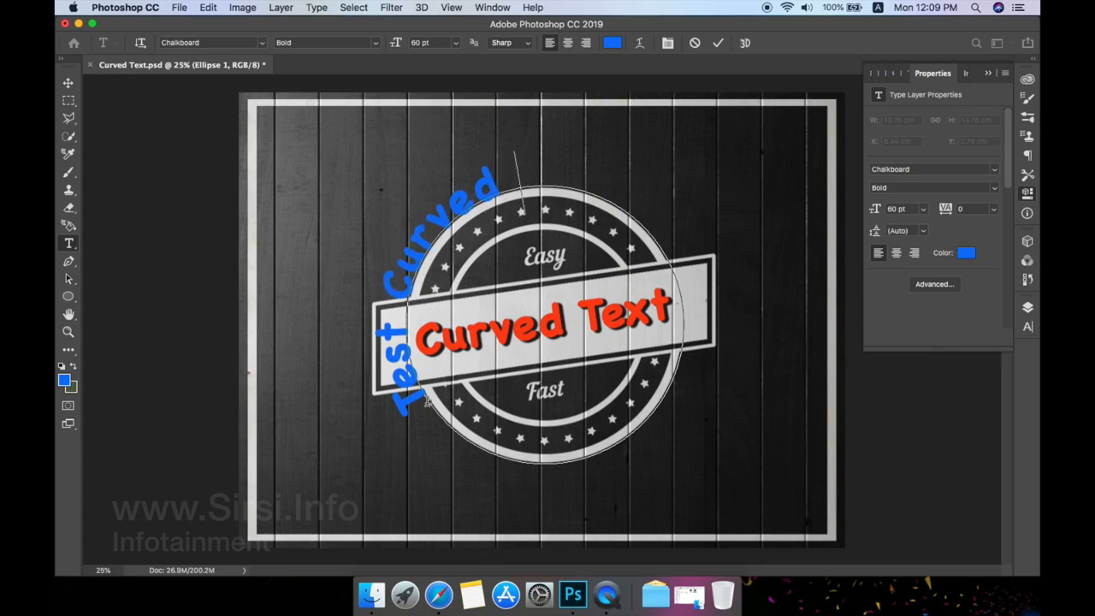
text(Text - Goes Here - EasyFast)
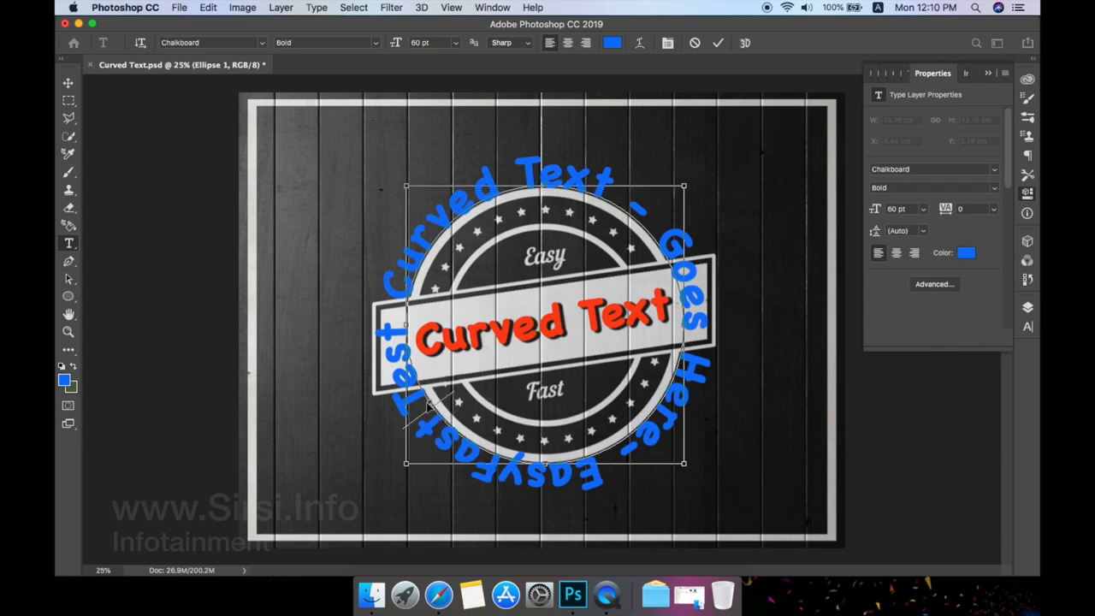
Step: Commit the curved path text as its own type layer
click(967, 252)
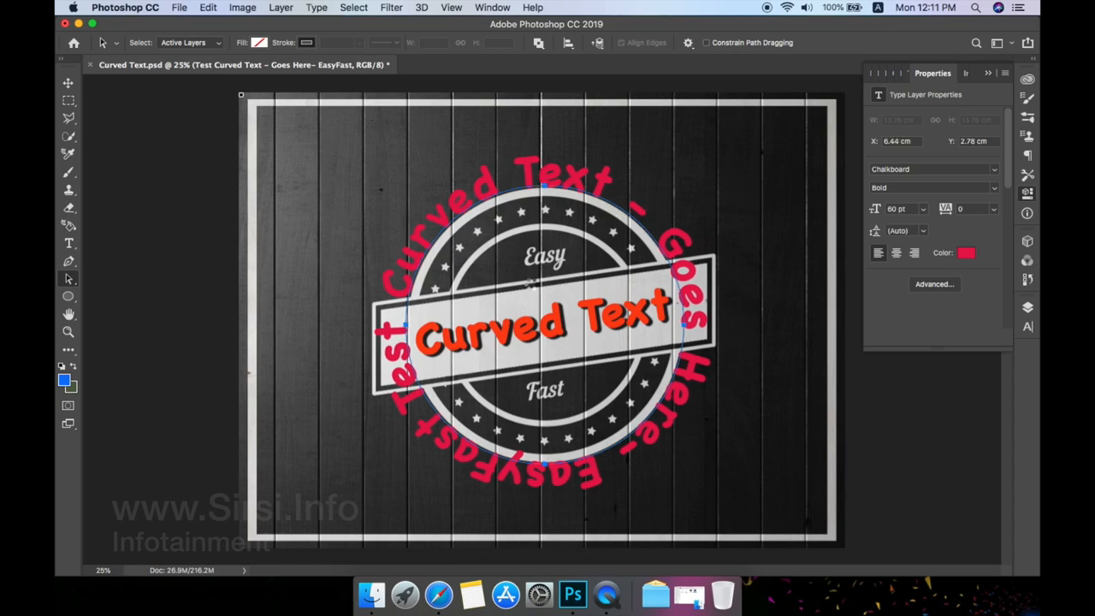
mouse_move(532, 288)
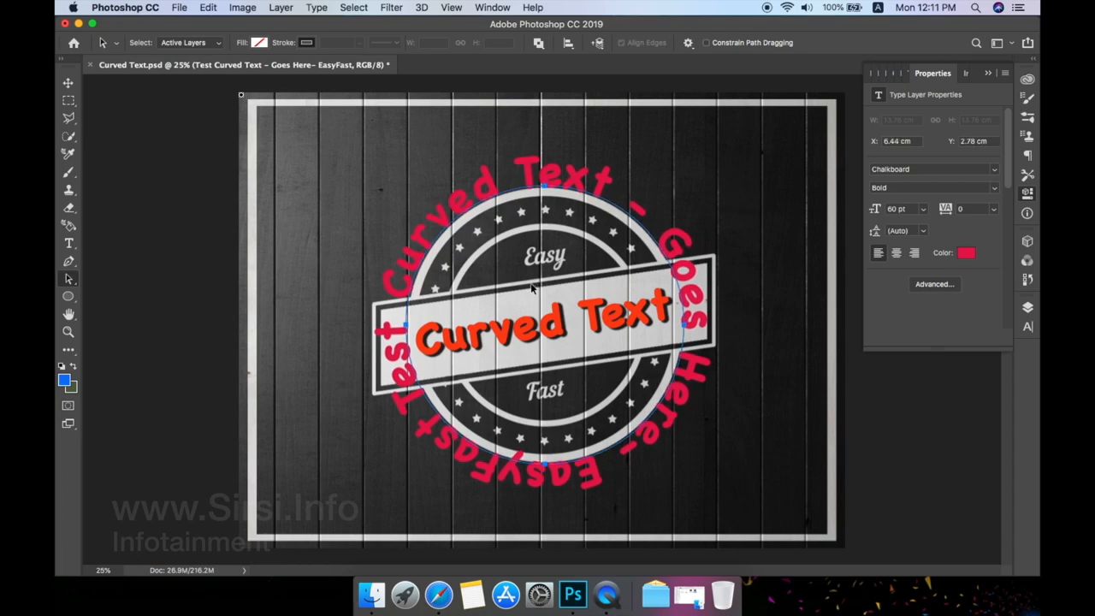